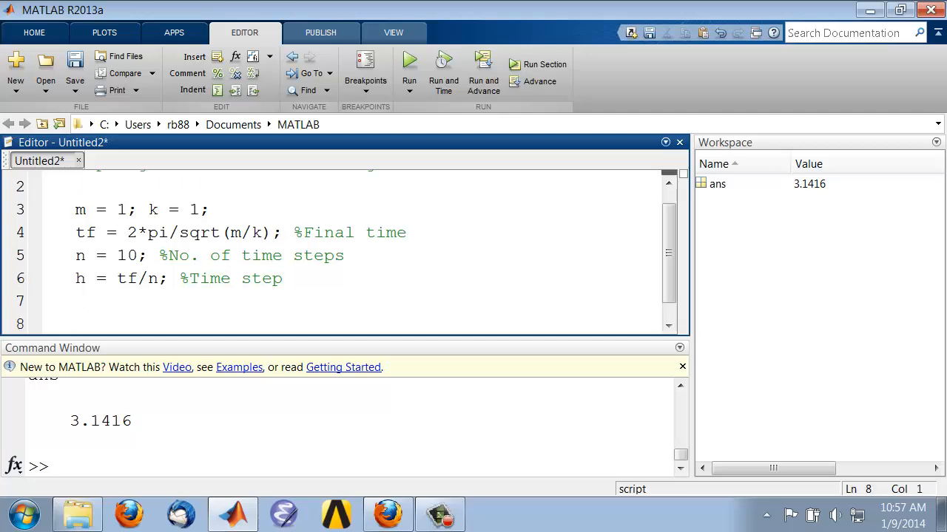
# - Add the comment line '%Initial conditions' to the script
pyautogui.write('%Initial')
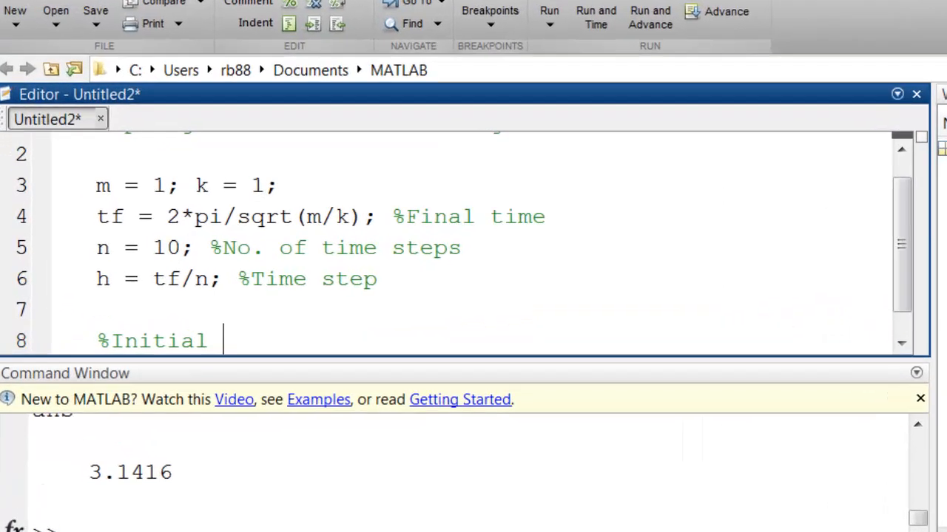
pyautogui.write('conditions')
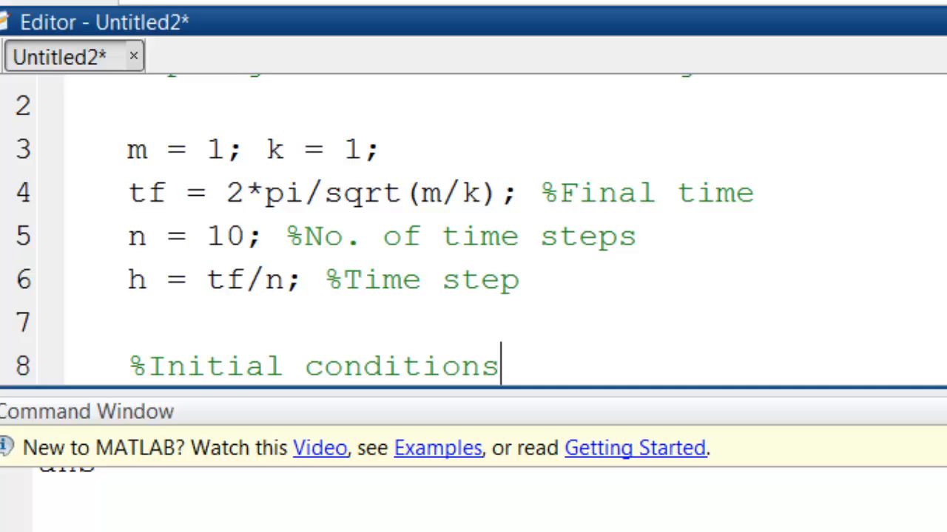
pyautogui.press('enter')
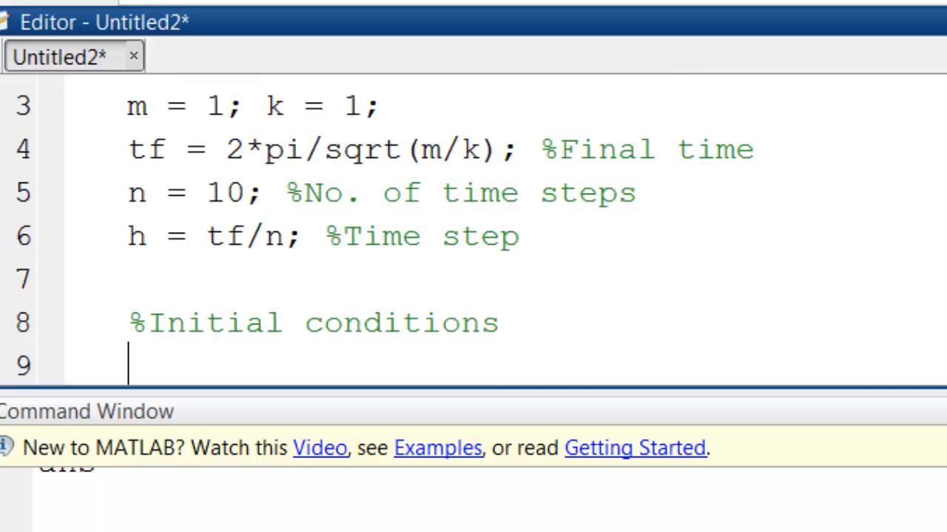
# - Write the initial conditions v = 0; x = 1; on the next line
pyautogui.write('v =')
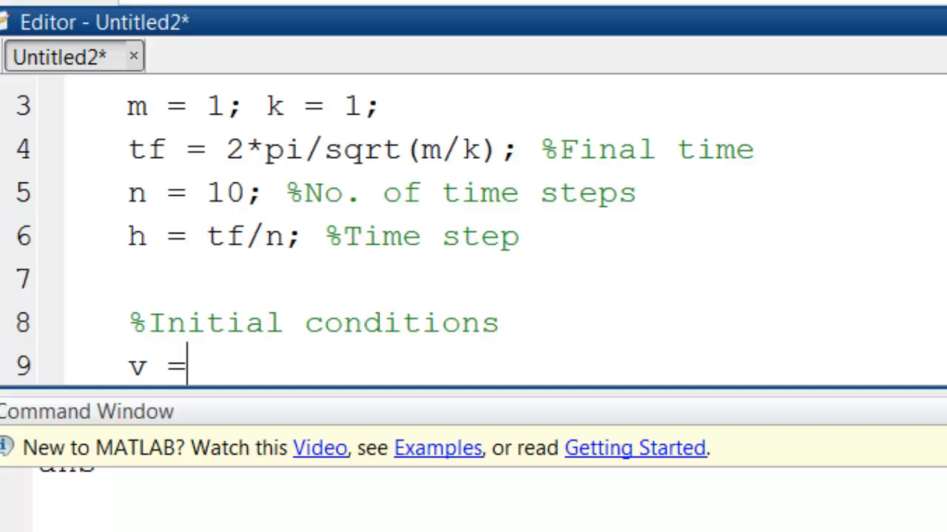
pyautogui.write('0;')
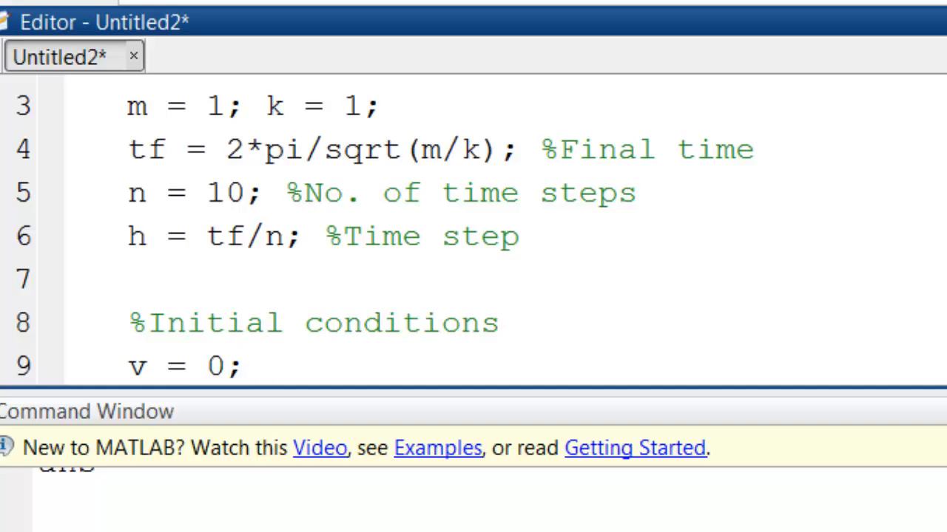
pyautogui.write('x =')
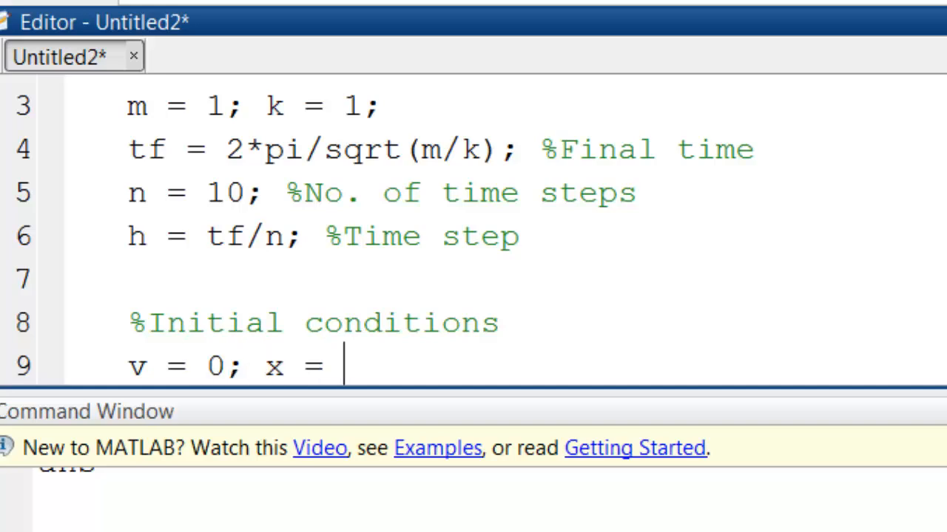
pyautogui.write('1;')
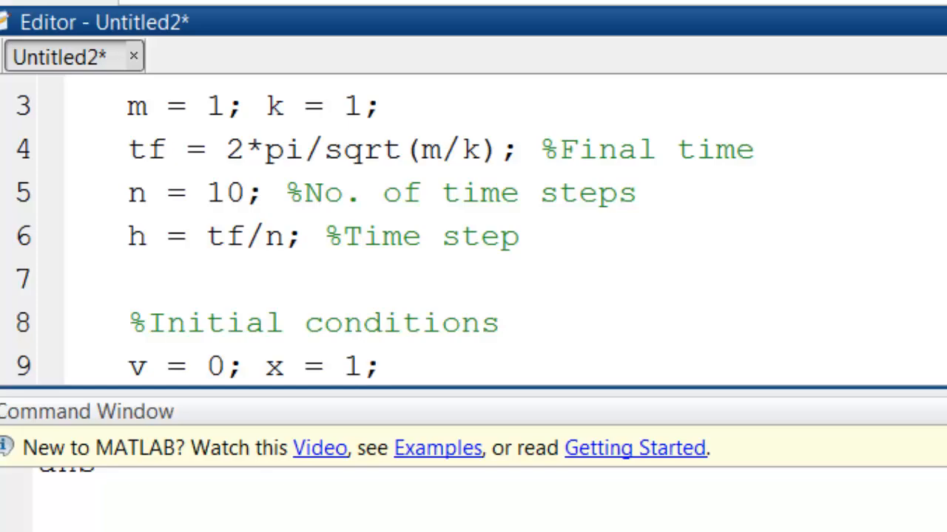
pyautogui.scroll(-3)
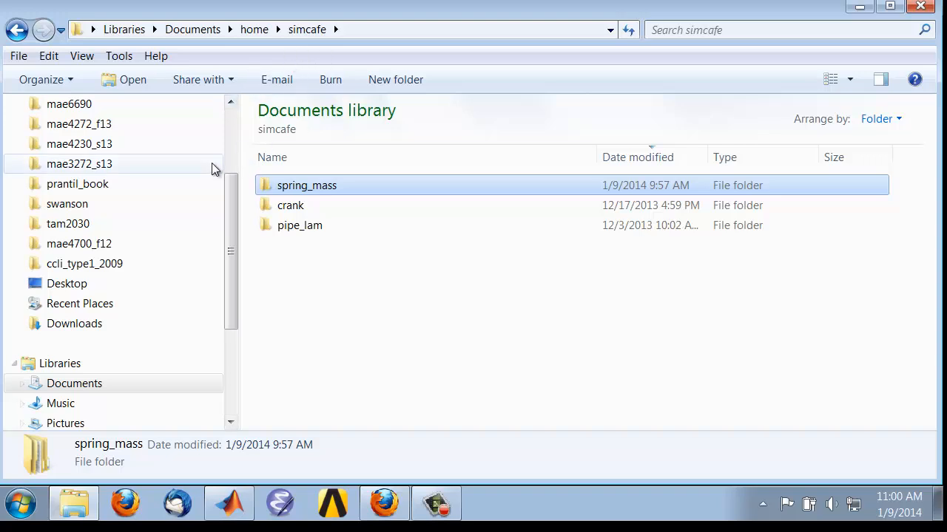
pyautogui.moveTo(307, 190)
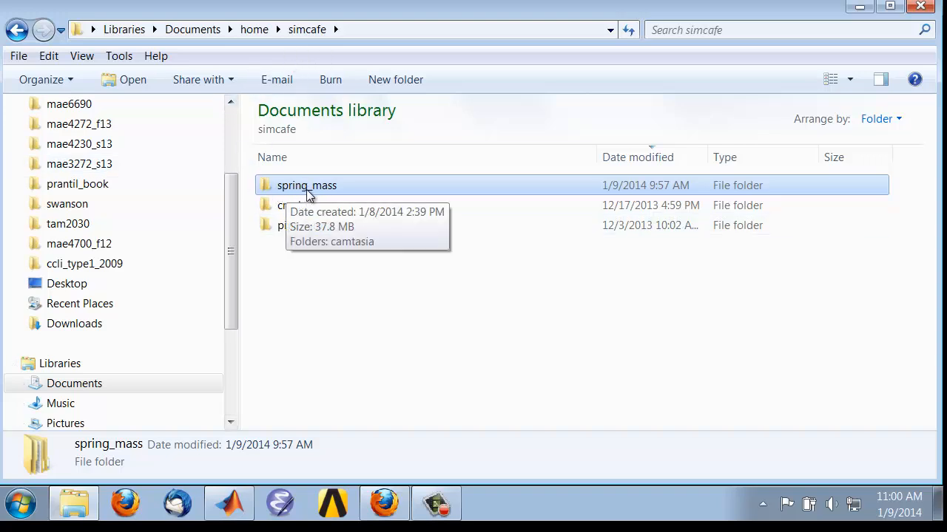
pyautogui.moveTo(328, 193)
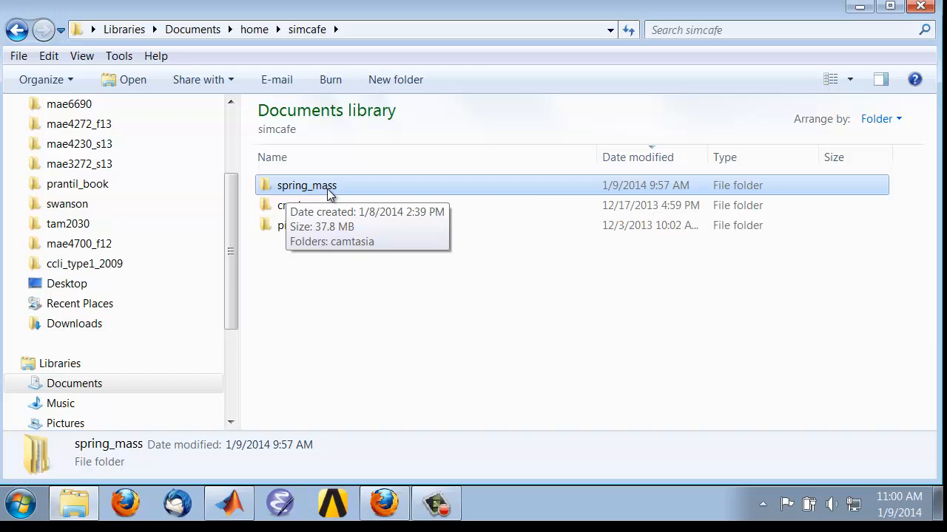
pyautogui.moveTo(311, 185)
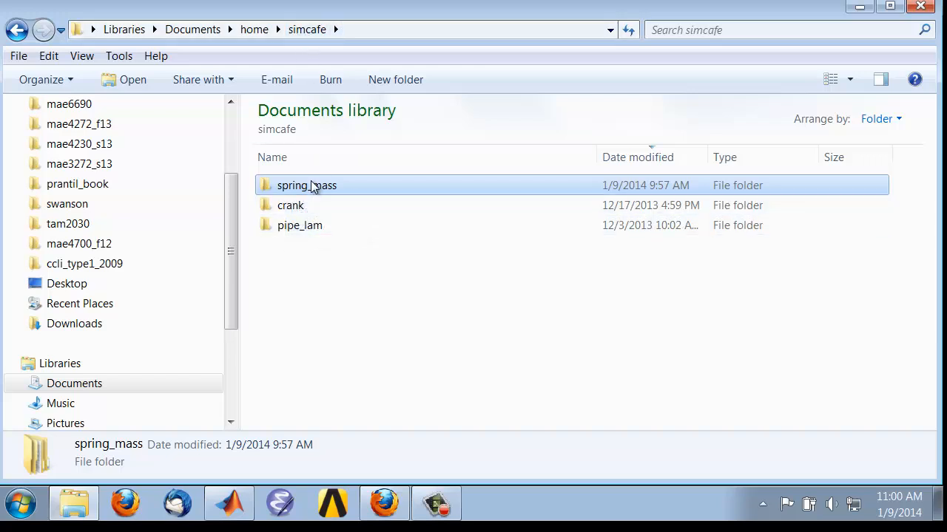
pyautogui.moveTo(304, 191)
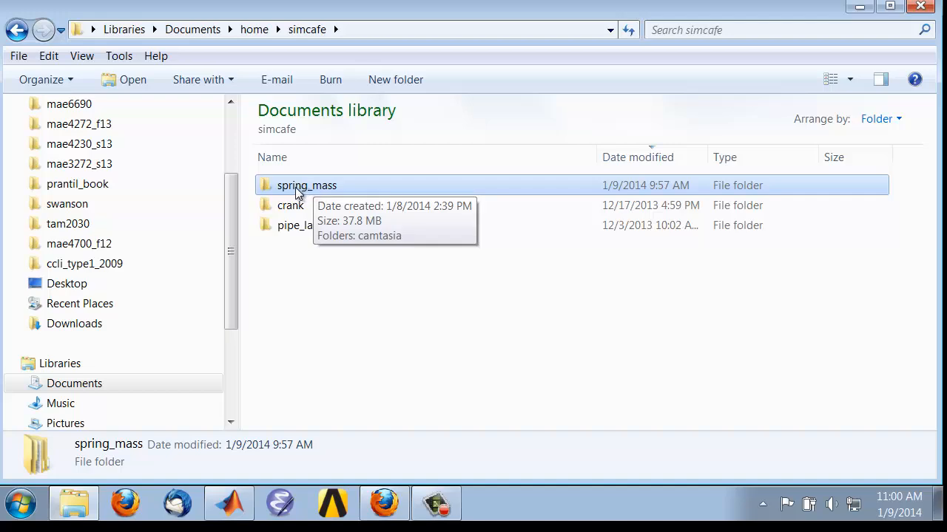
pyautogui.moveTo(318, 194)
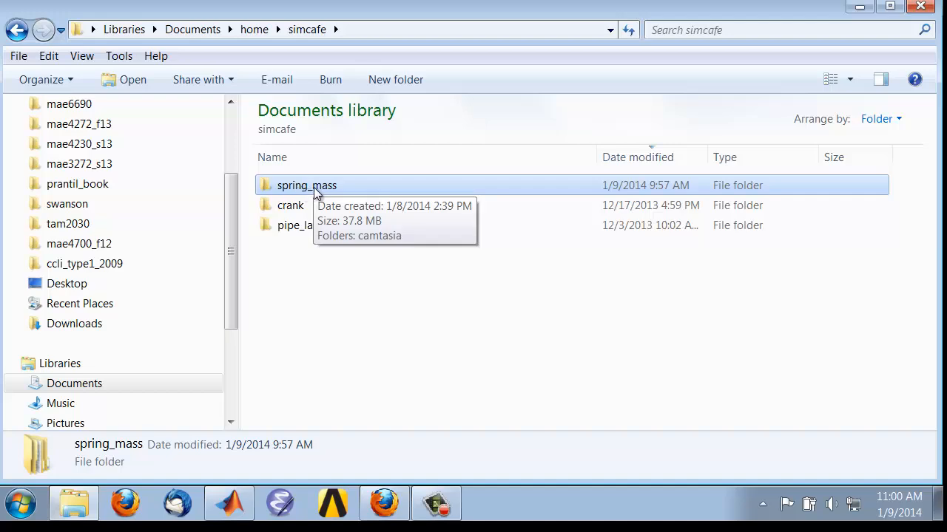
# - Return from Windows Explorer to the untitled MATLAB script
pyautogui.click(227, 503)
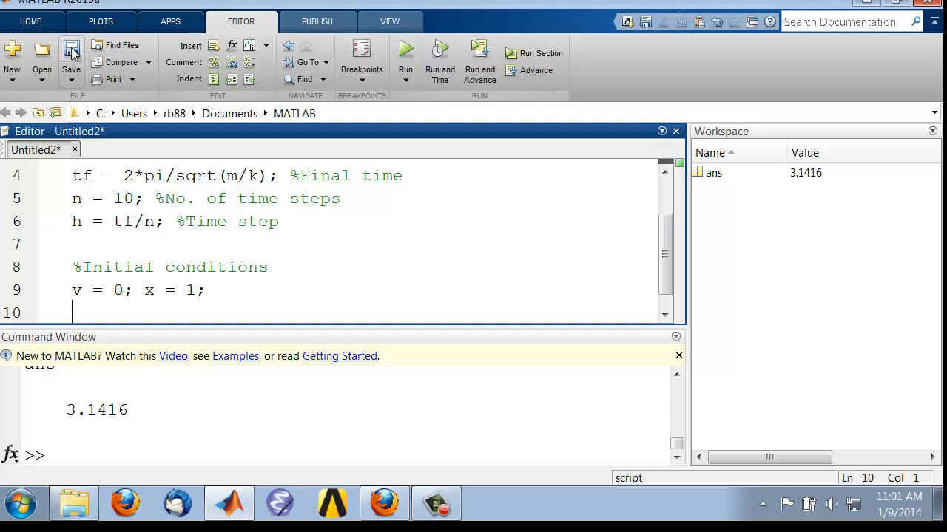
pyautogui.moveTo(71, 52)
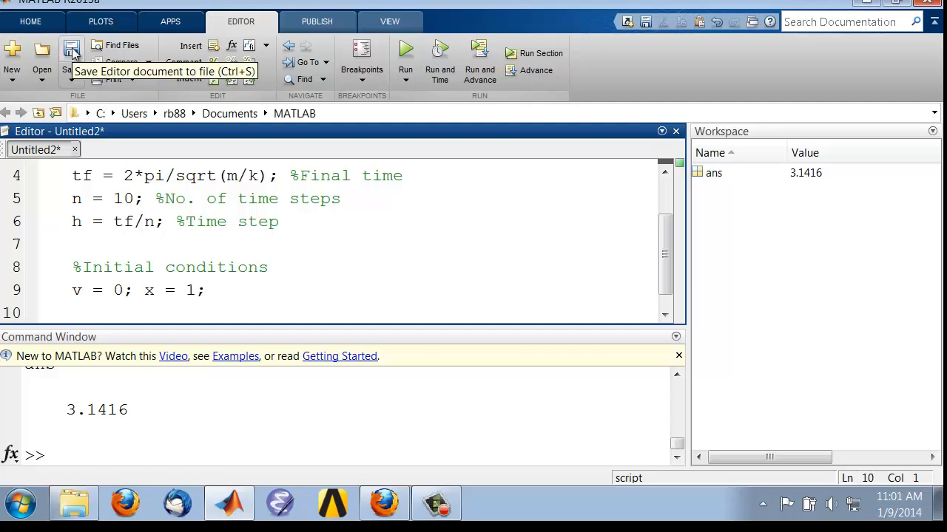
# - Save the script as spring_mass.m in the home\simcafe\spring_mass folder
pyautogui.click(71, 52)
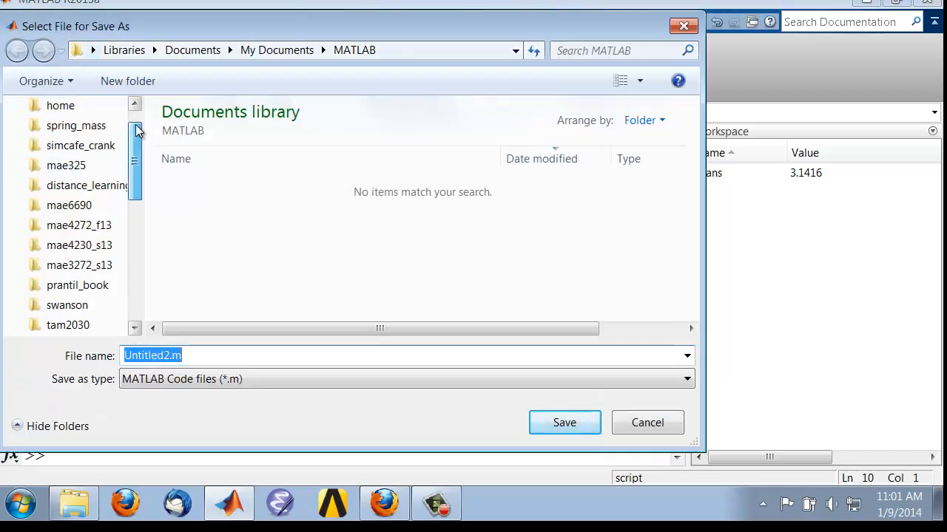
pyautogui.doubleClick(76, 124)
pyautogui.write('spring')
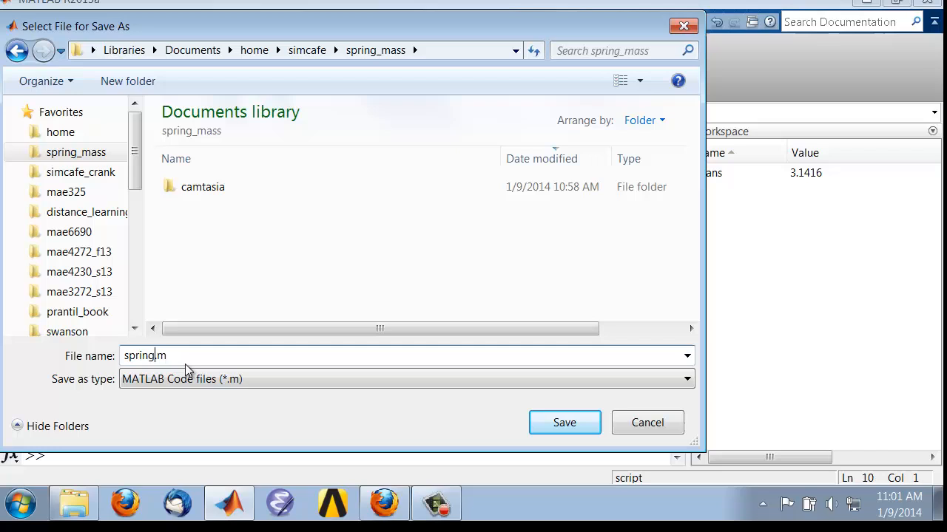
pyautogui.write('_mass')
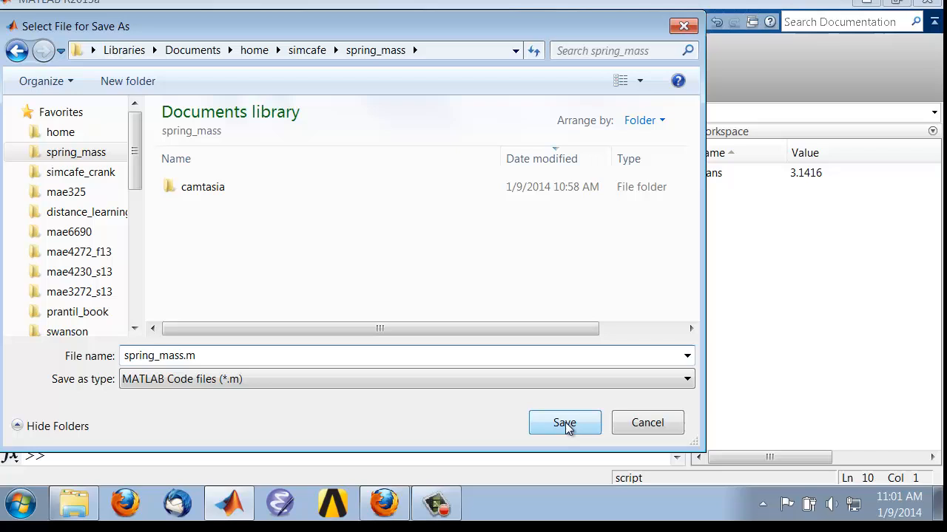
pyautogui.click(565, 423)
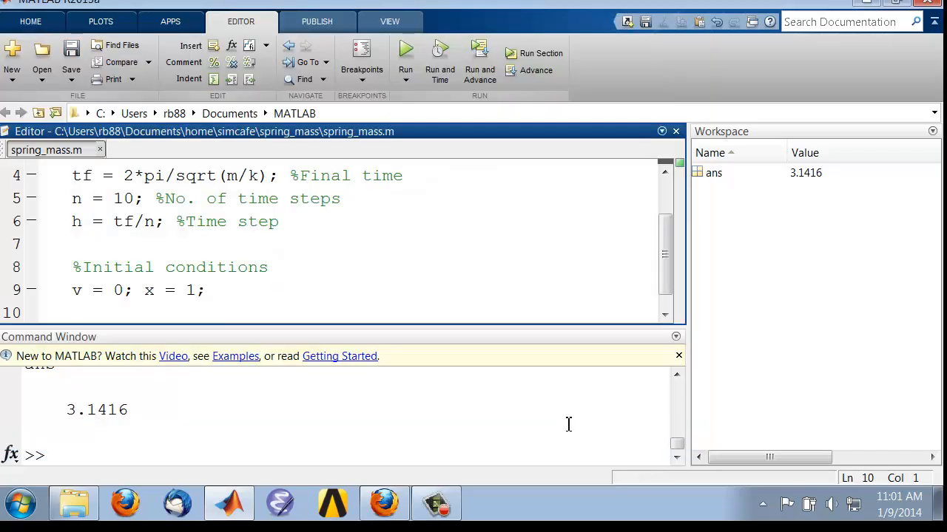
# - Bring the saved spring_mass.m script back into focus in the Editor
pyautogui.click(72, 312)
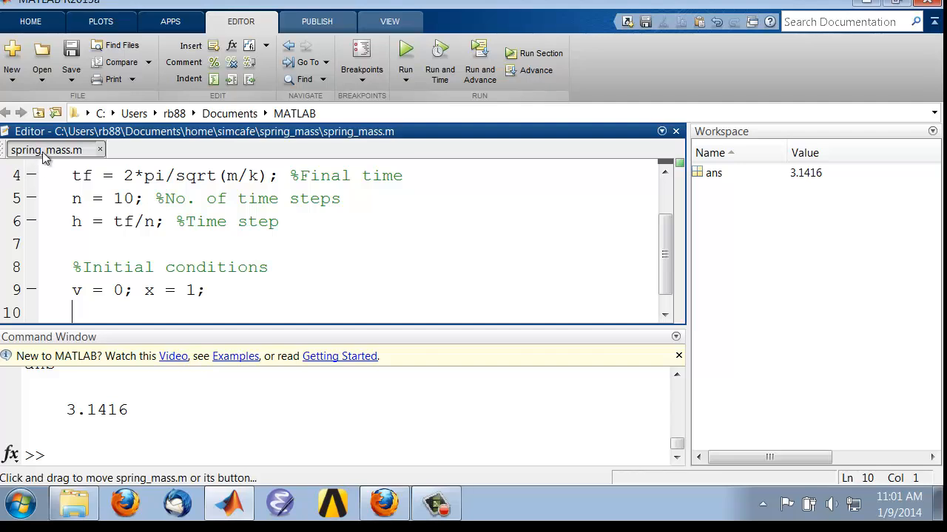
pyautogui.moveTo(87, 160)
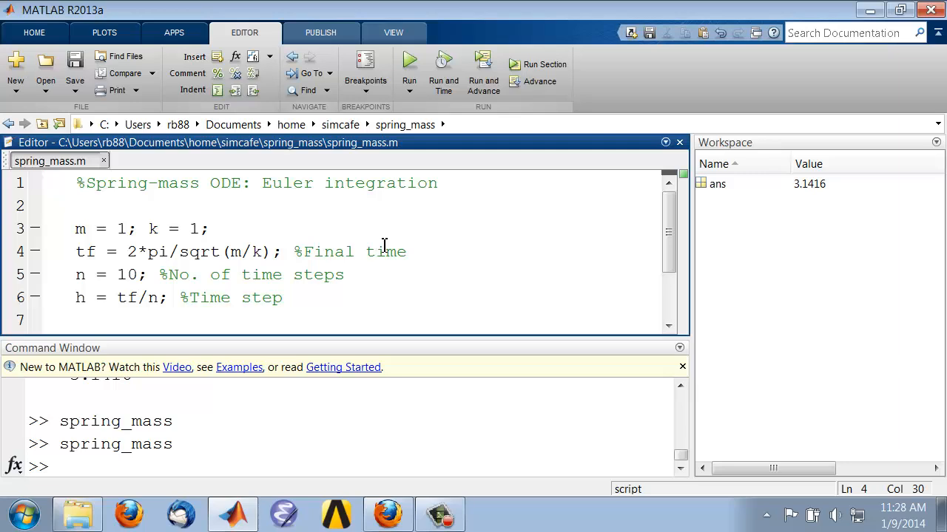
pyautogui.moveTo(408, 62)
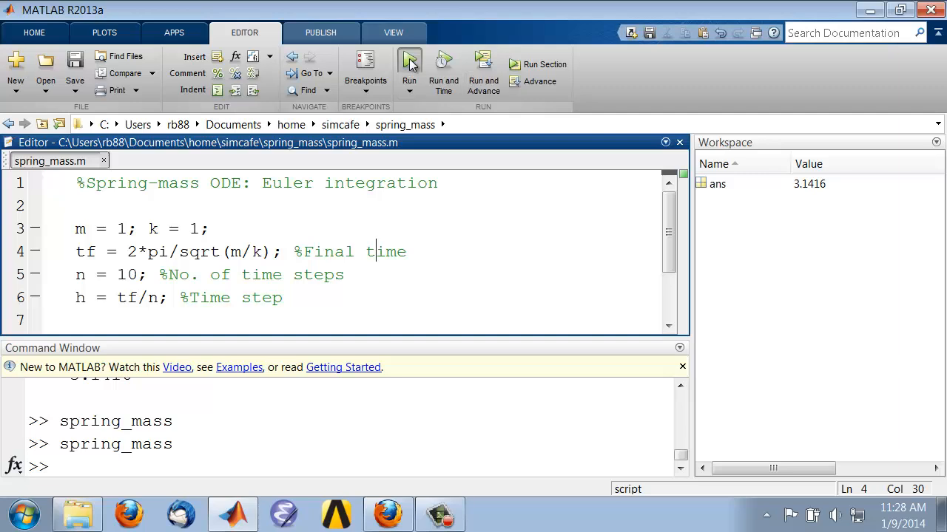
# - Run spring_mass to fill the workspace, then begin a 'clear' line below the header comment
pyautogui.click(408, 65)
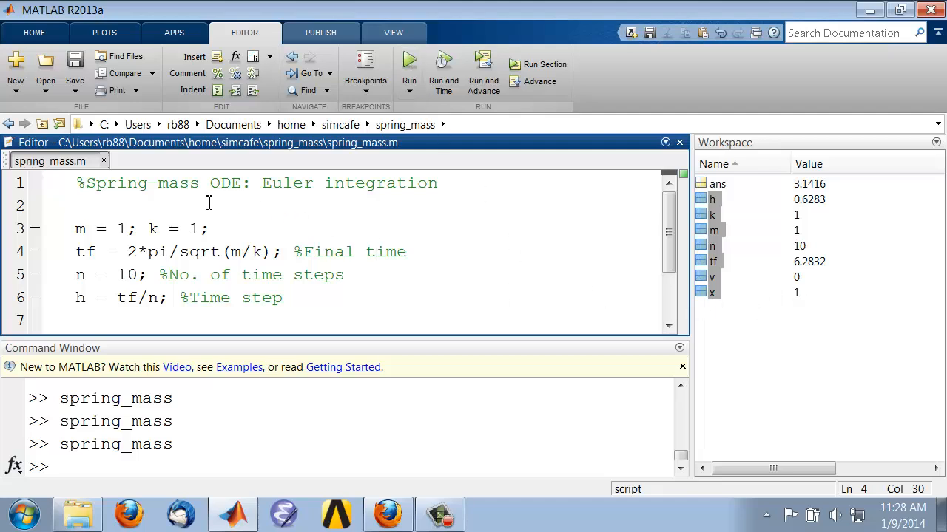
pyautogui.moveTo(717, 205)
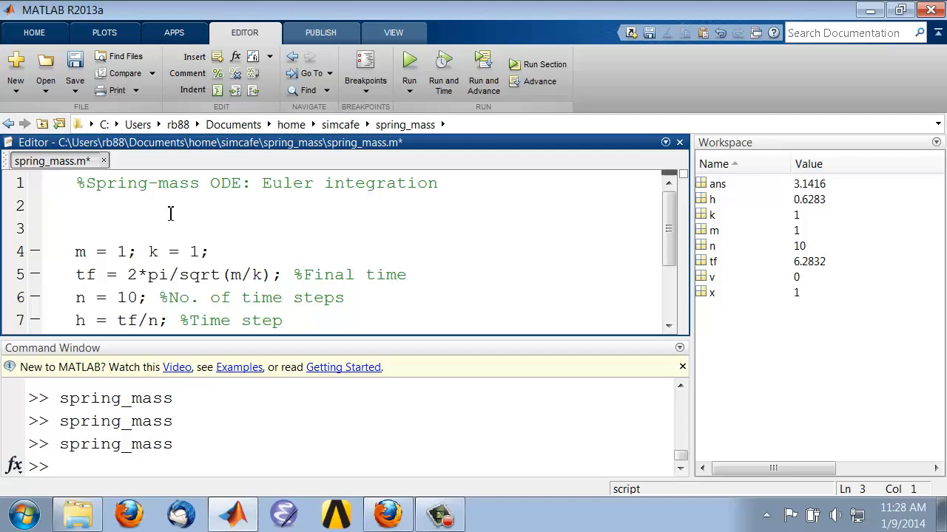
pyautogui.write('clear')
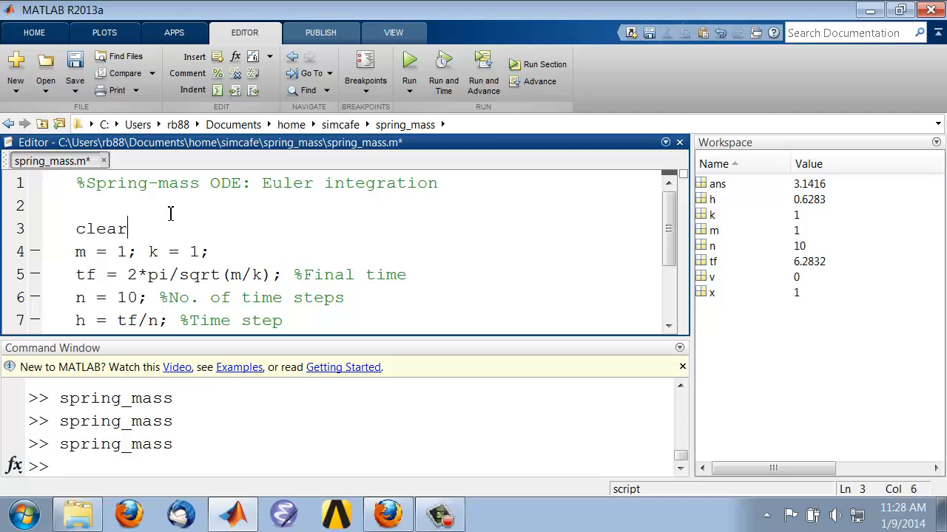
# - Complete the 'clear all;' and 'clc;' lines on lines 3–4 and save the file
pyautogui.write('all;')
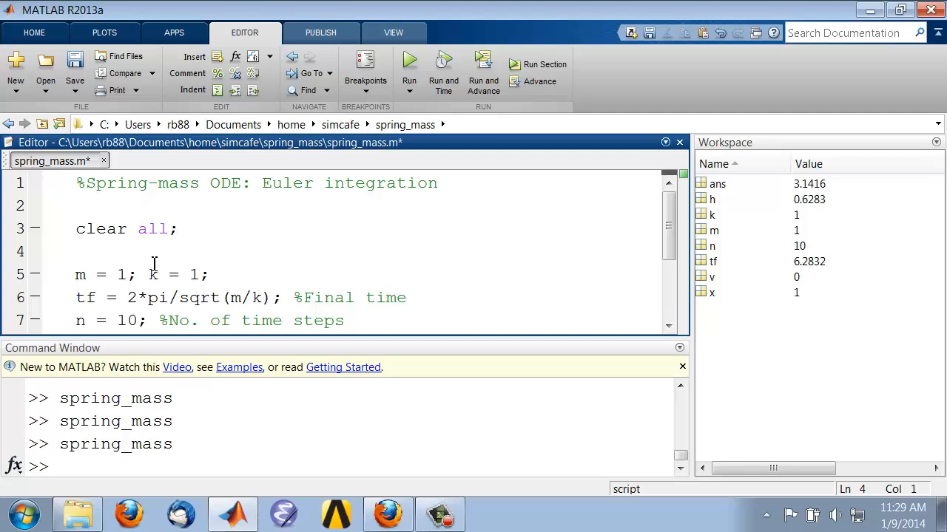
pyautogui.write('clc')
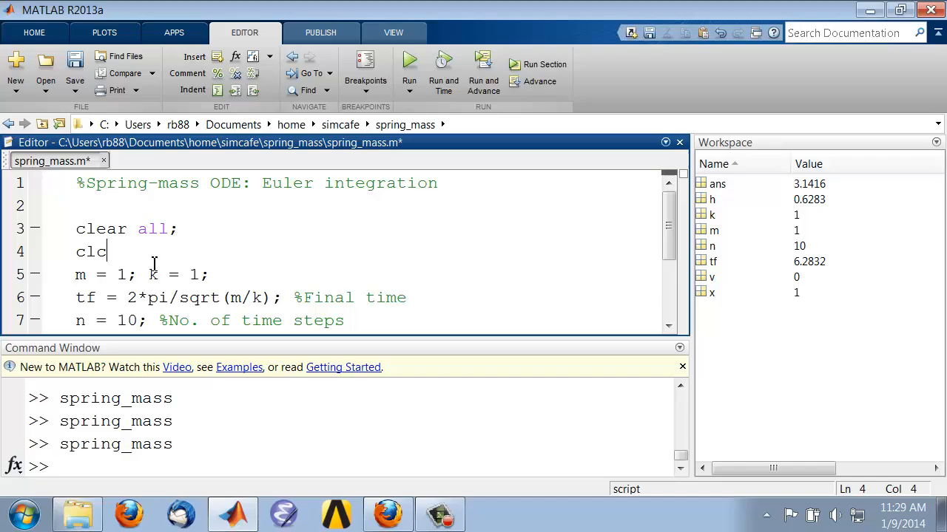
pyautogui.write(';')
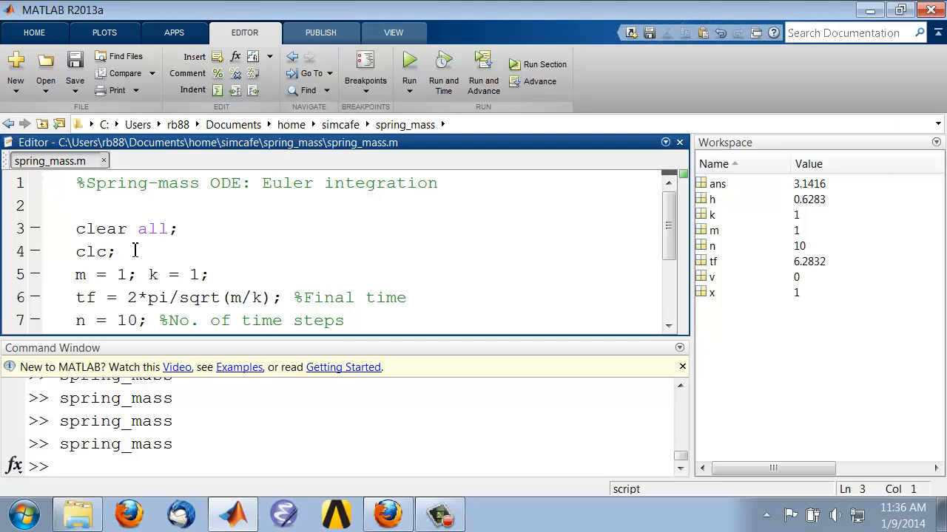
# - Set a breakpoint on the clear all; line of spring_mass.m
pyautogui.click(77, 228)
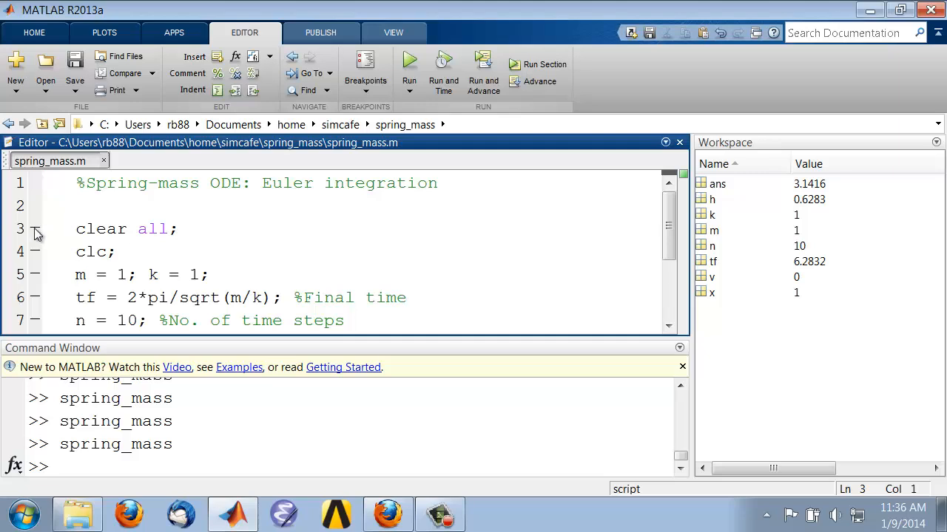
pyautogui.click(35, 227)
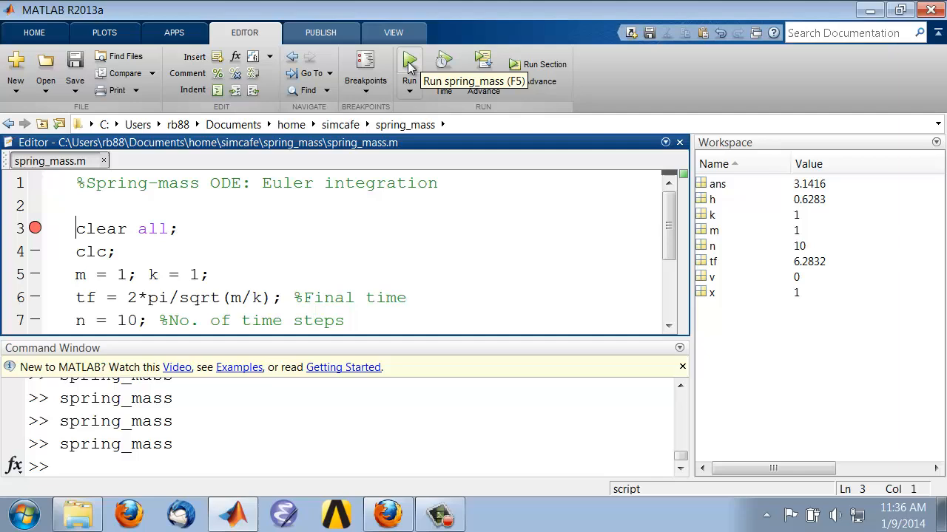
# - Run spring_mass.m so it pauses at the line 3 breakpoint
pyautogui.click(408, 61)
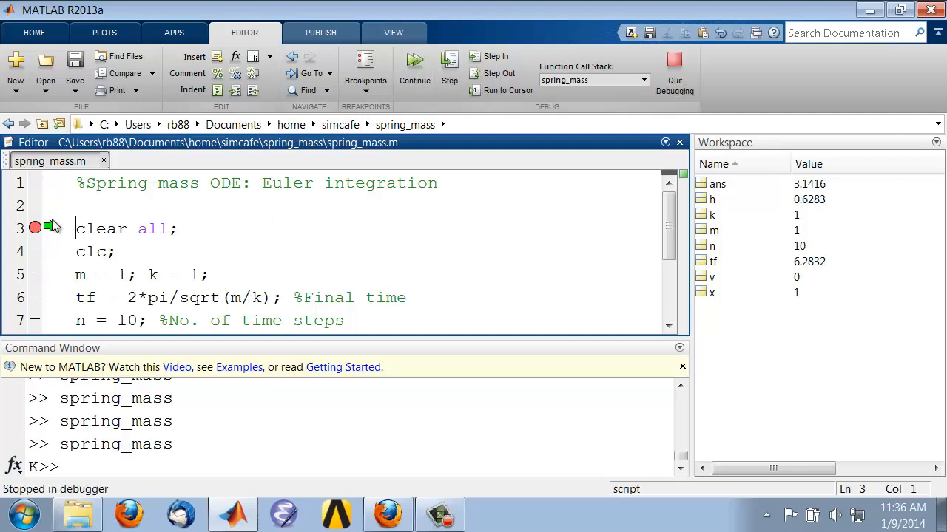
pyautogui.moveTo(50, 231)
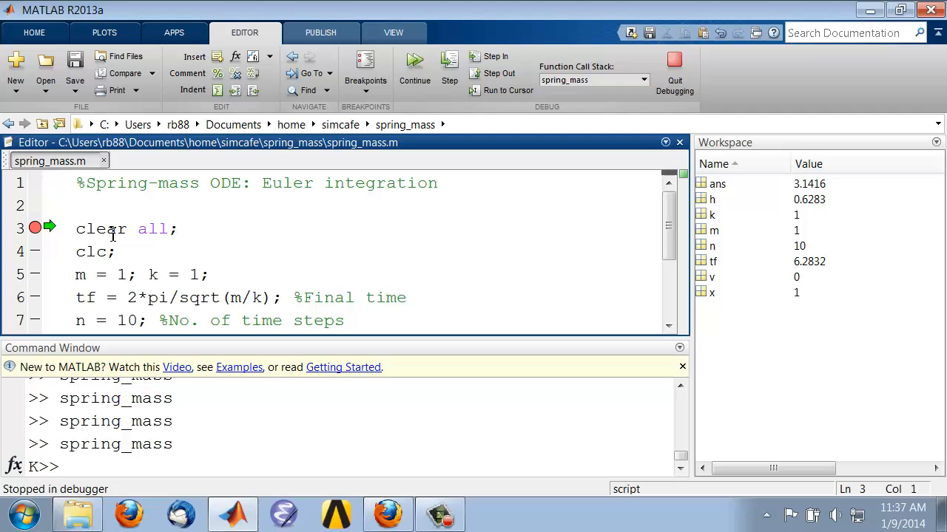
pyautogui.moveTo(751, 204)
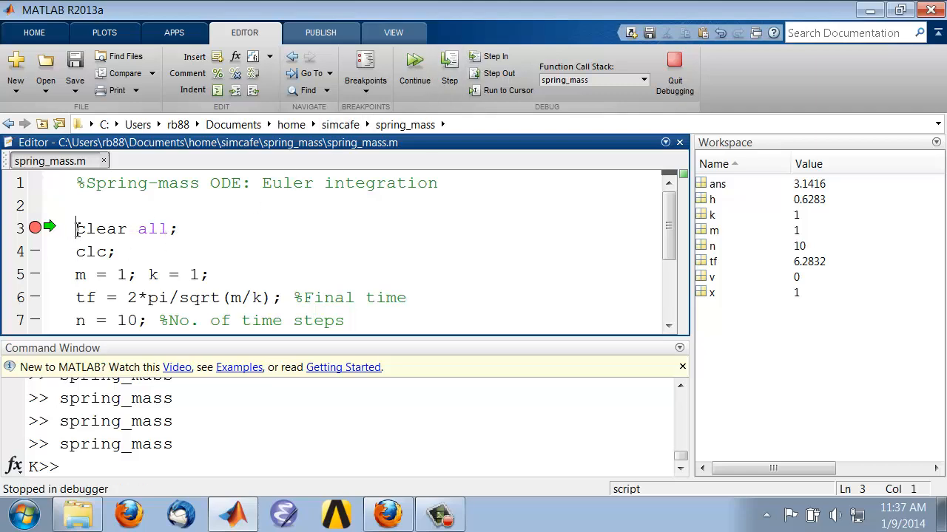
pyautogui.moveTo(498, 74)
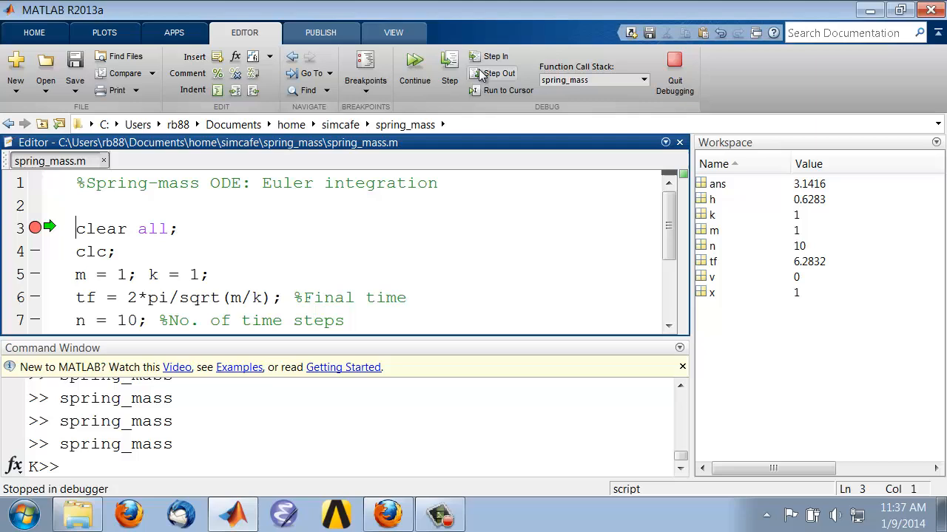
pyautogui.moveTo(450, 63)
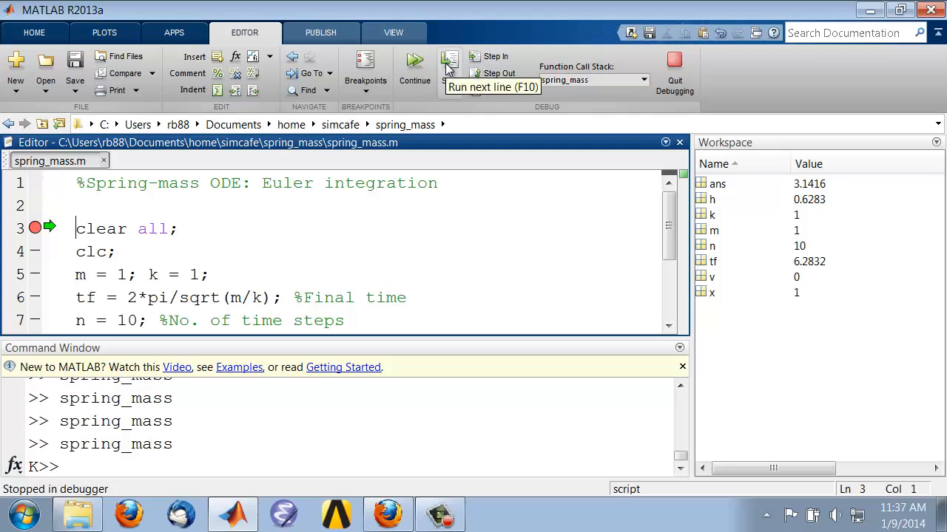
# - Step through clear all, clc and the m, k assignment, pausing before the tf line
pyautogui.click(449, 62)
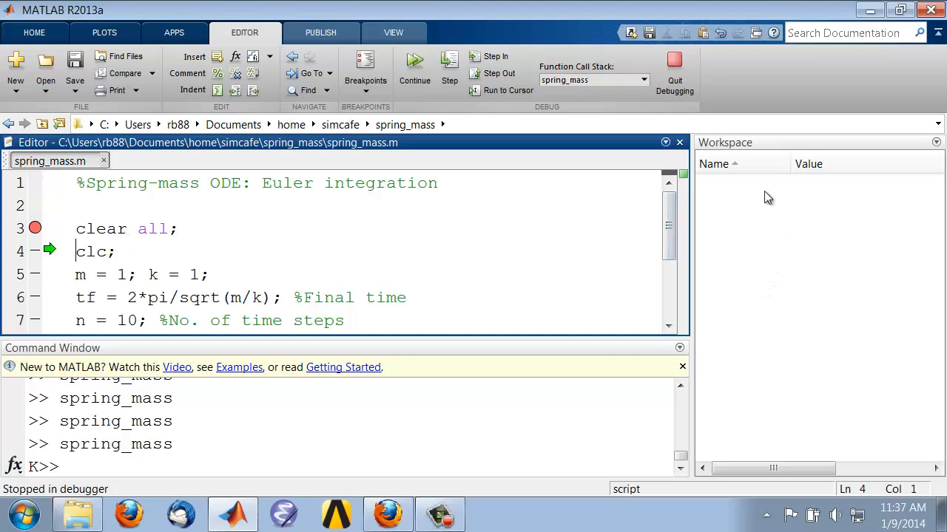
pyautogui.moveTo(793, 257)
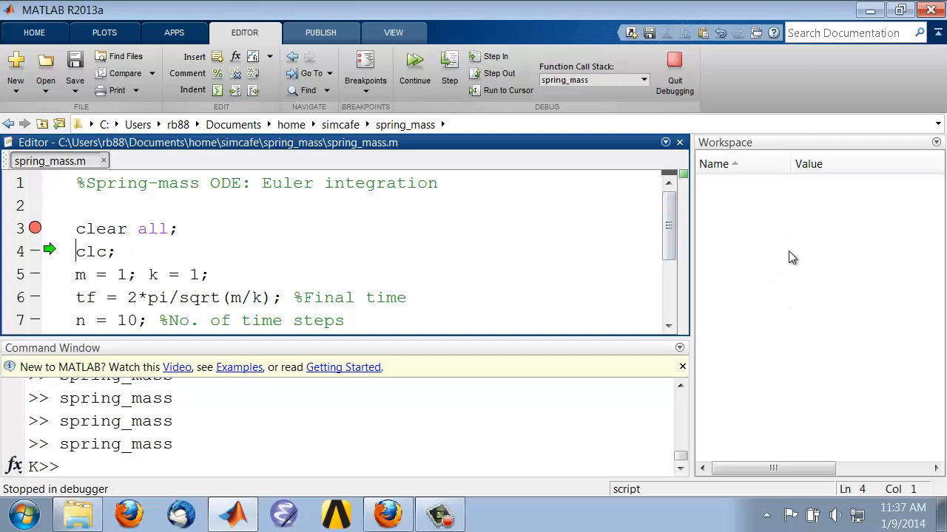
pyautogui.moveTo(127, 443)
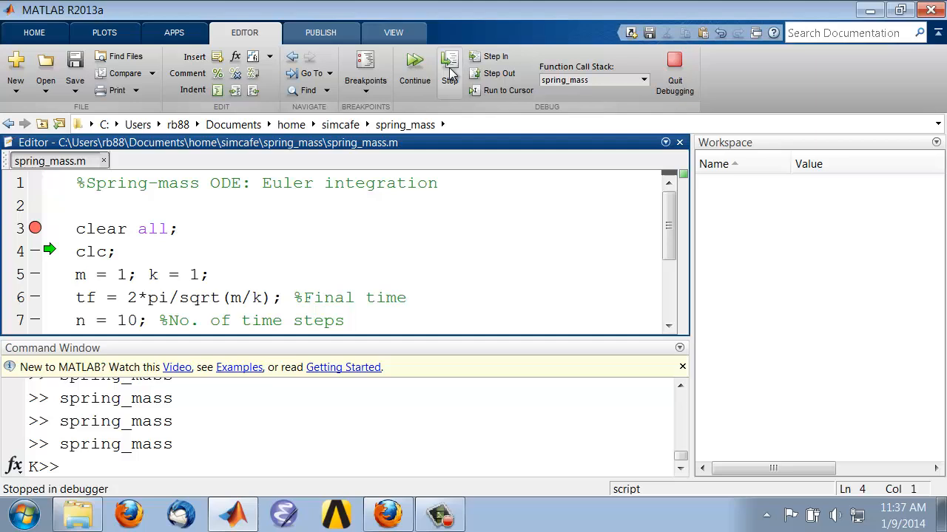
pyautogui.click(450, 71)
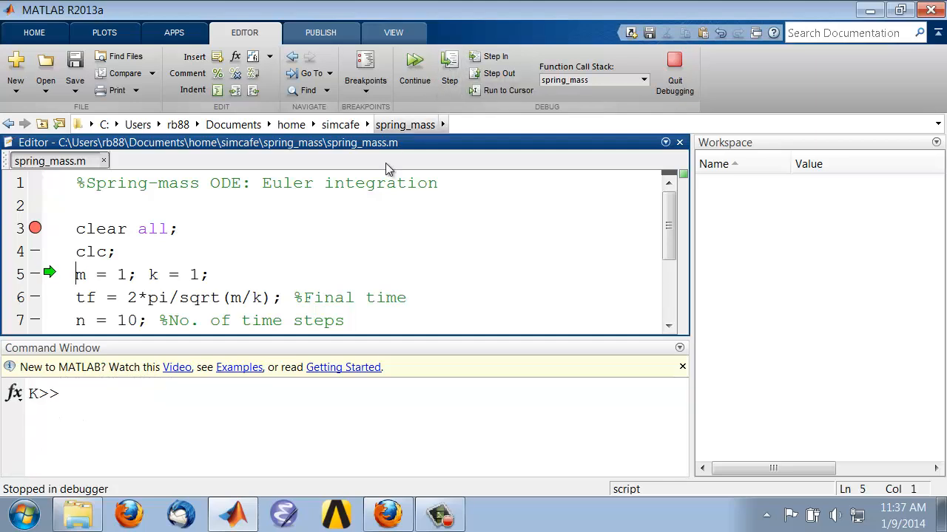
pyautogui.doubleClick(80, 273)
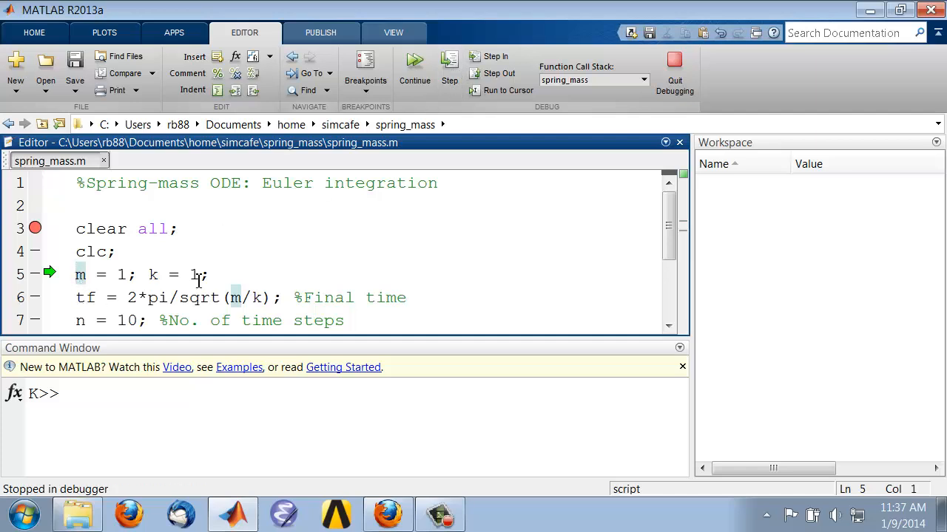
pyautogui.click(450, 66)
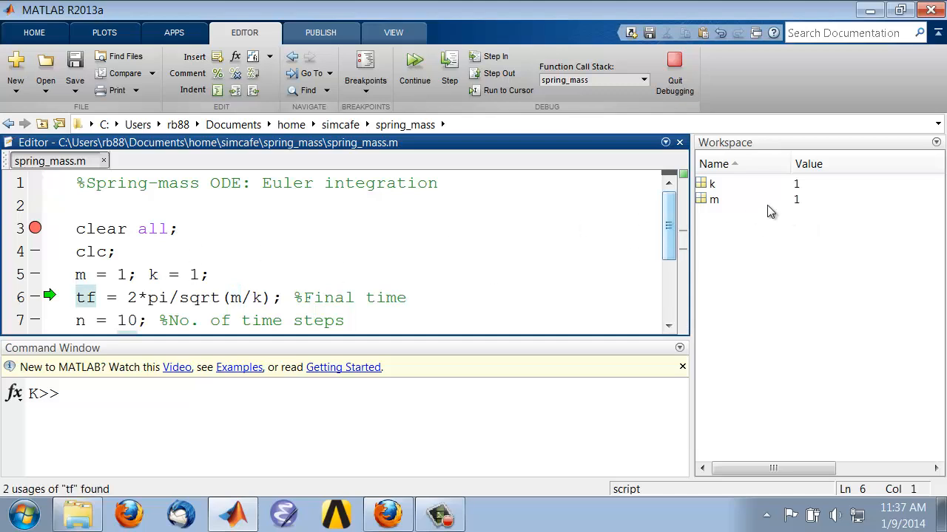
pyautogui.moveTo(713, 210)
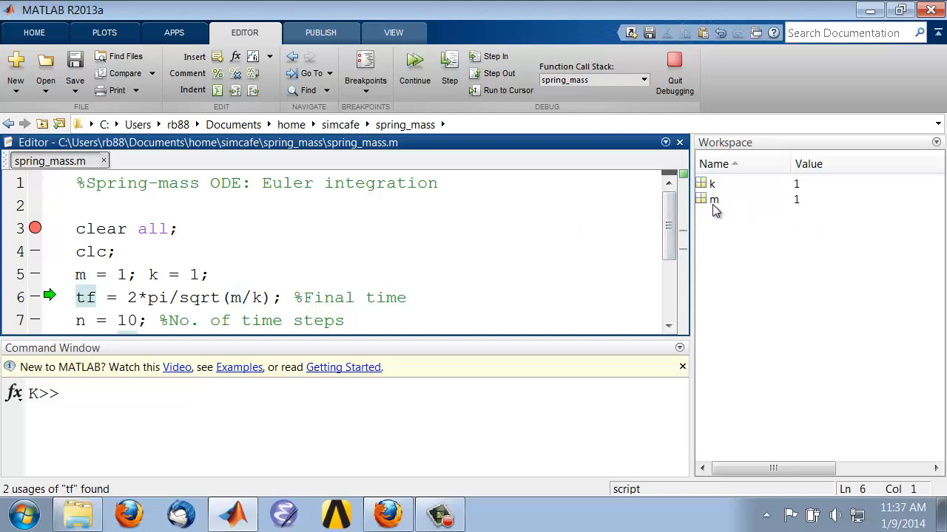
pyautogui.moveTo(369, 275)
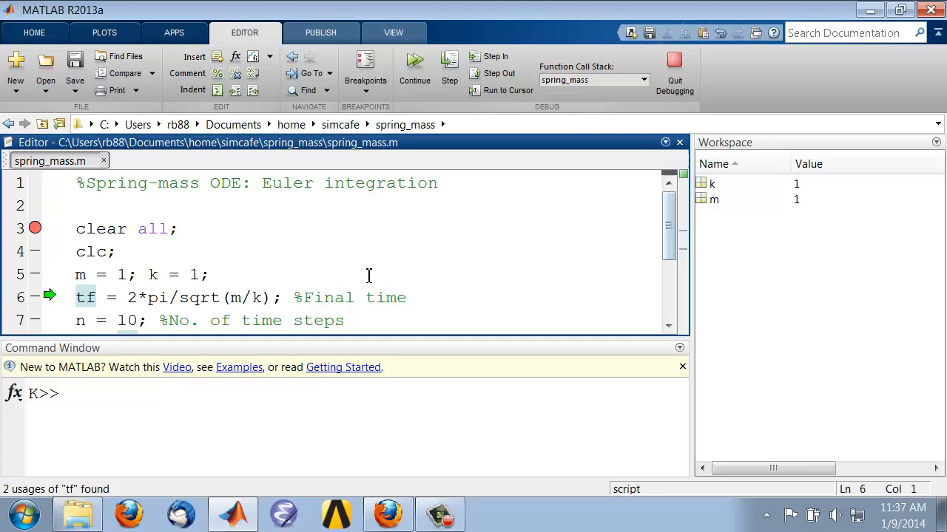
pyautogui.moveTo(432, 222)
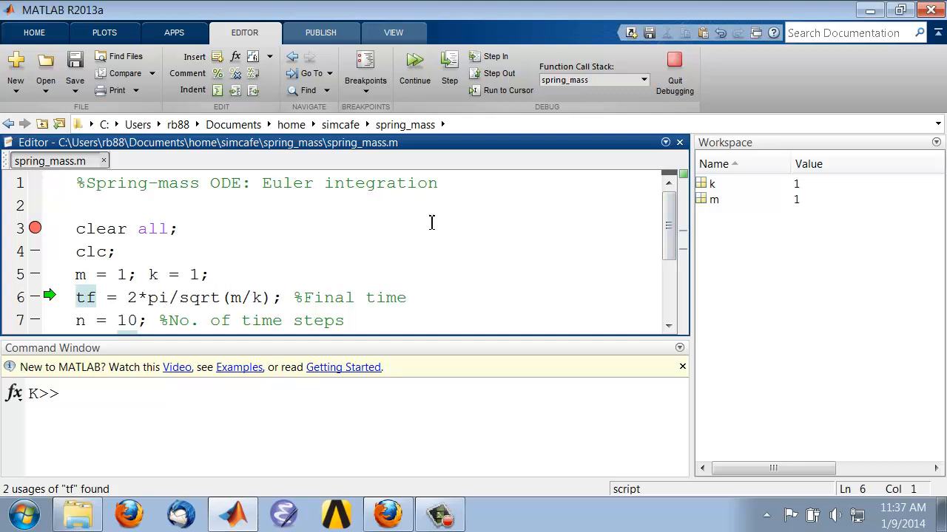
pyautogui.moveTo(414, 62)
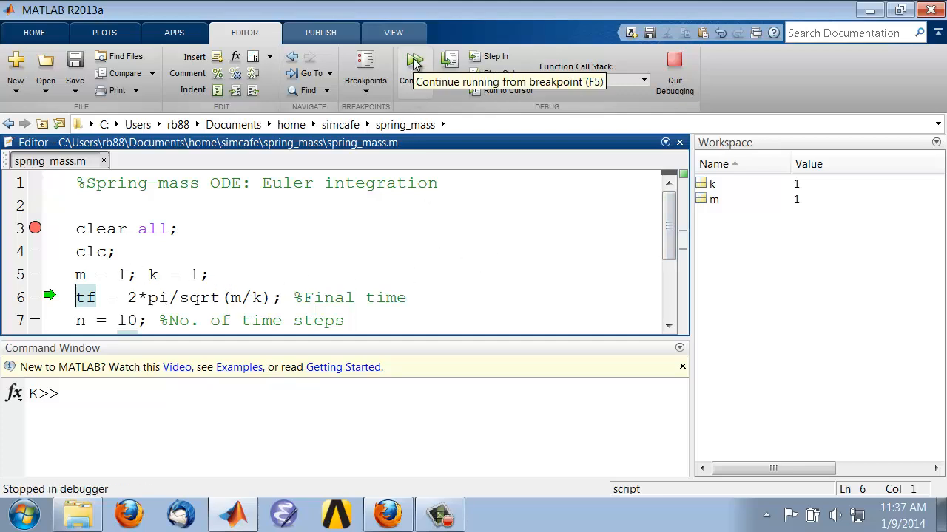
# - Continue from the breakpoint so spring_mass.m runs to completion
pyautogui.click(414, 62)
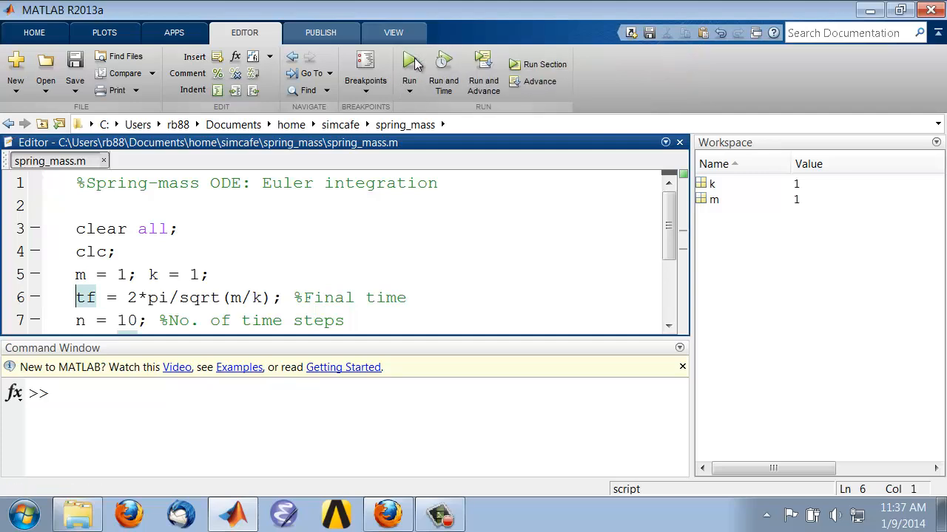
pyautogui.click(409, 65)
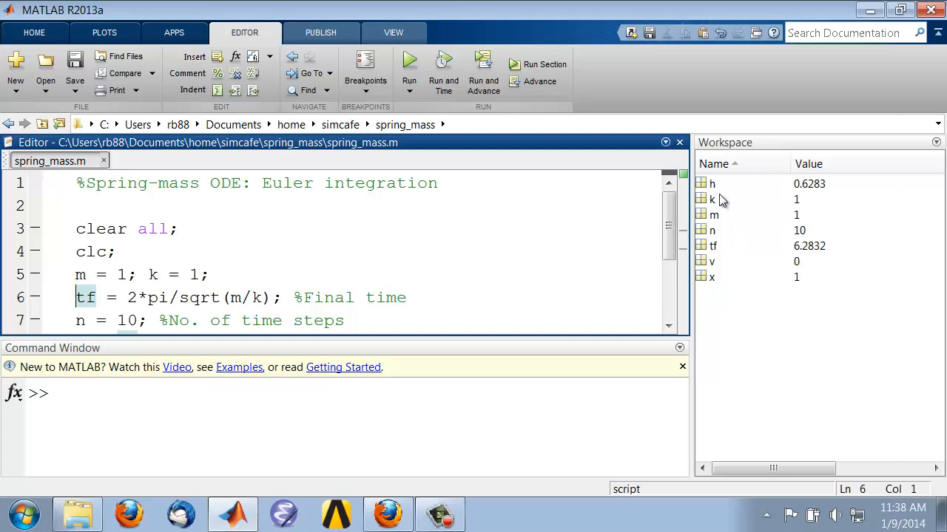
pyautogui.moveTo(710, 287)
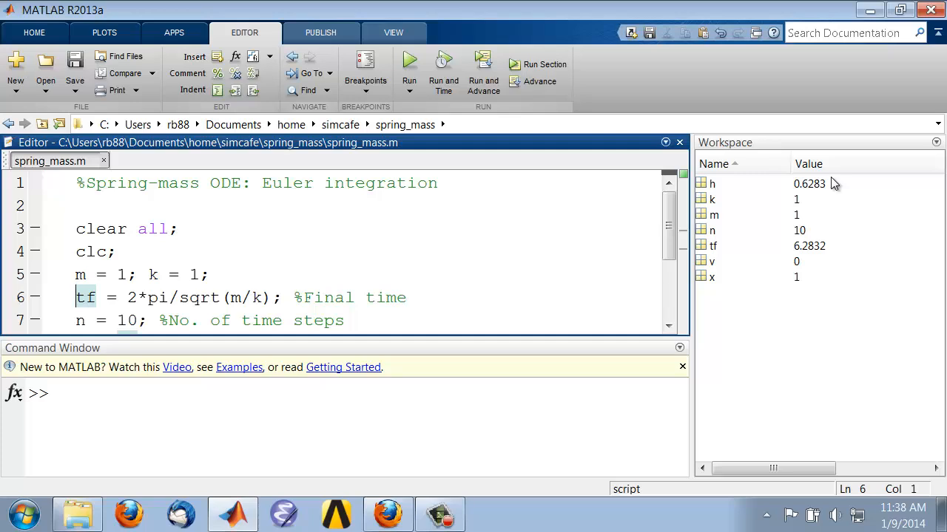
pyautogui.moveTo(738, 312)
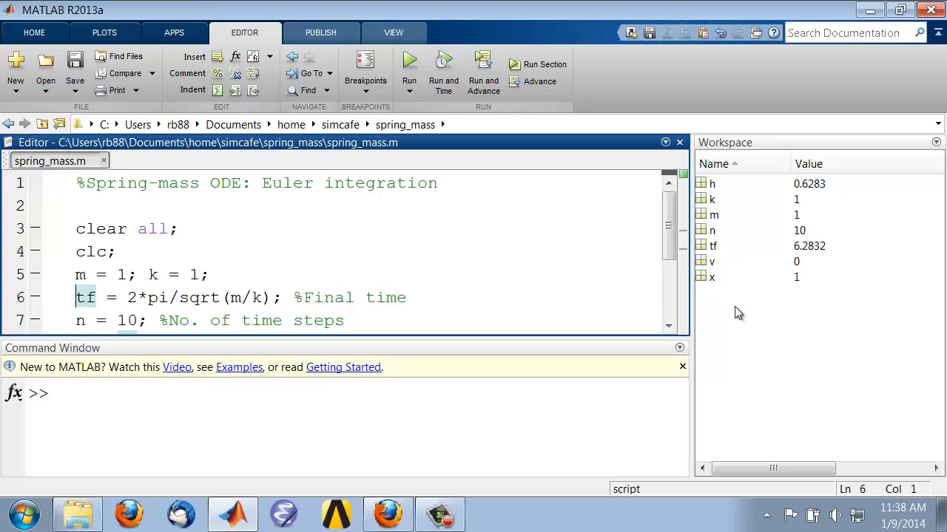